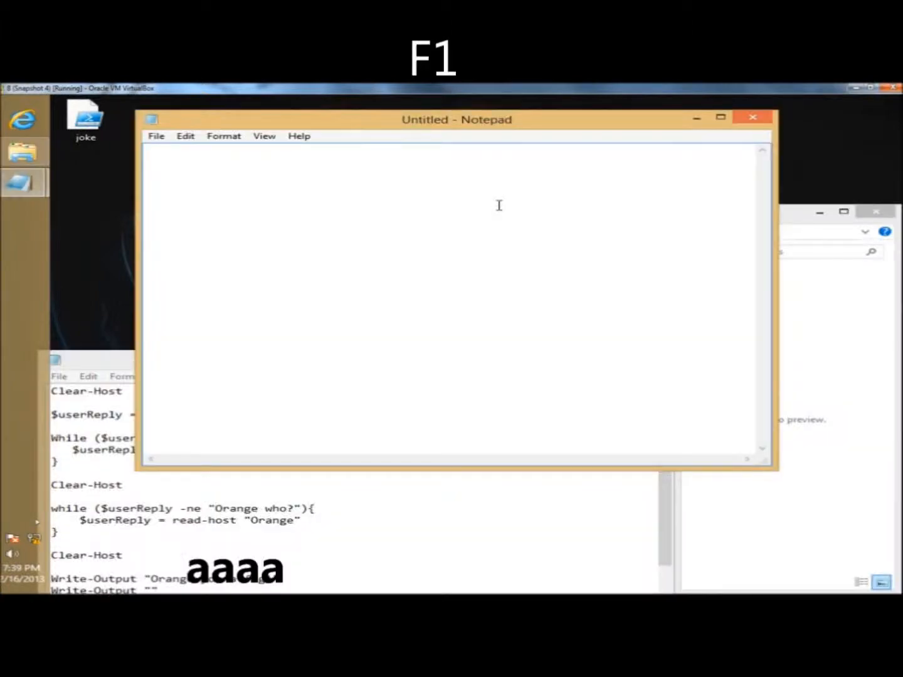
Launch Windows Help and Support from the blank Notepad window with F1
{"action": "key", "text": "F1"}
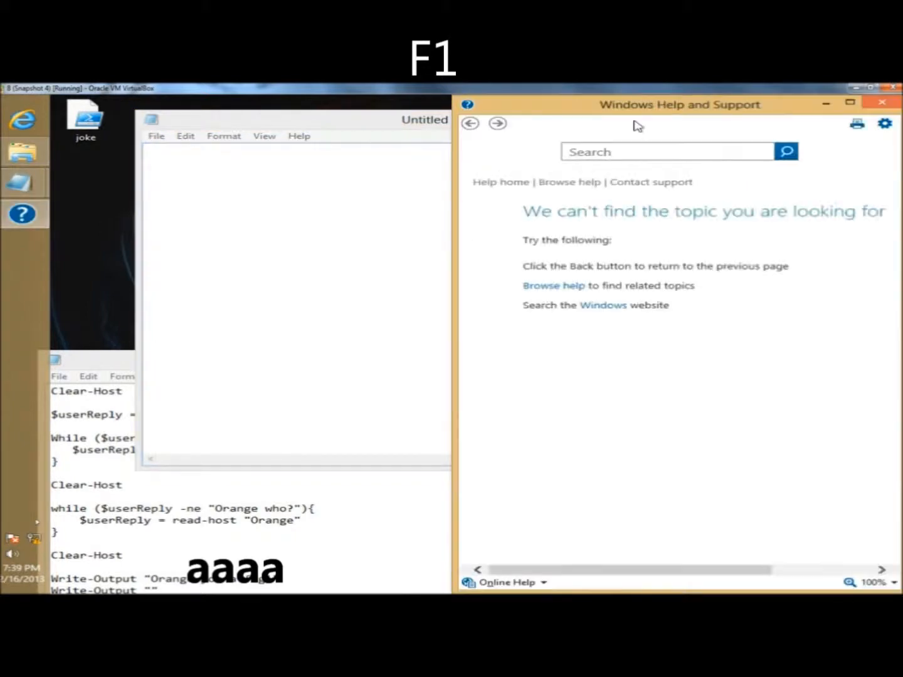
{"action": "mouse_move", "coordinate": [656, 124]}
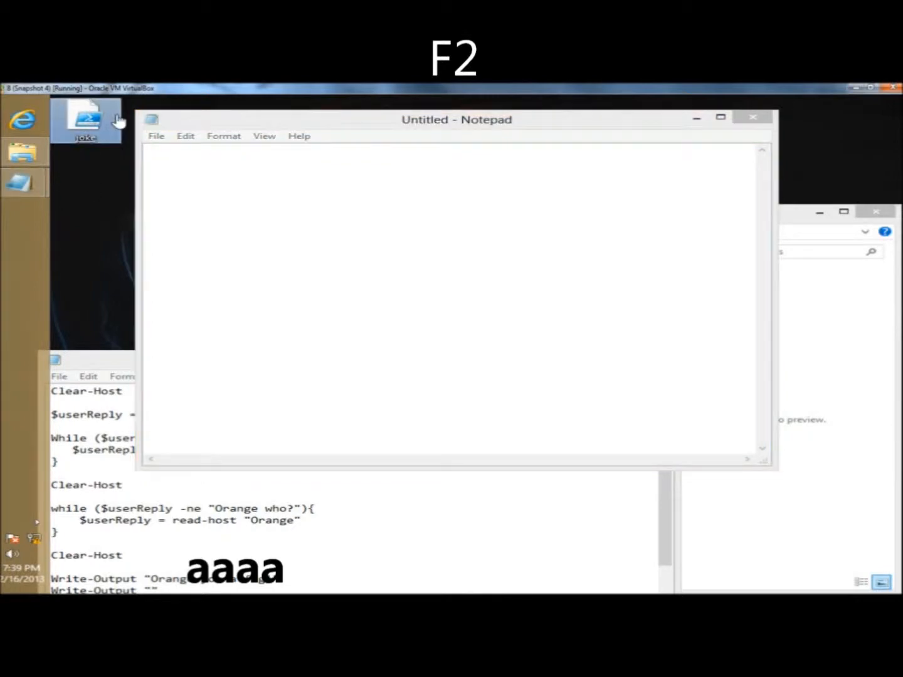
{"action": "mouse_move", "coordinate": [113, 116]}
{"action": "type", "text": "deleteme"}
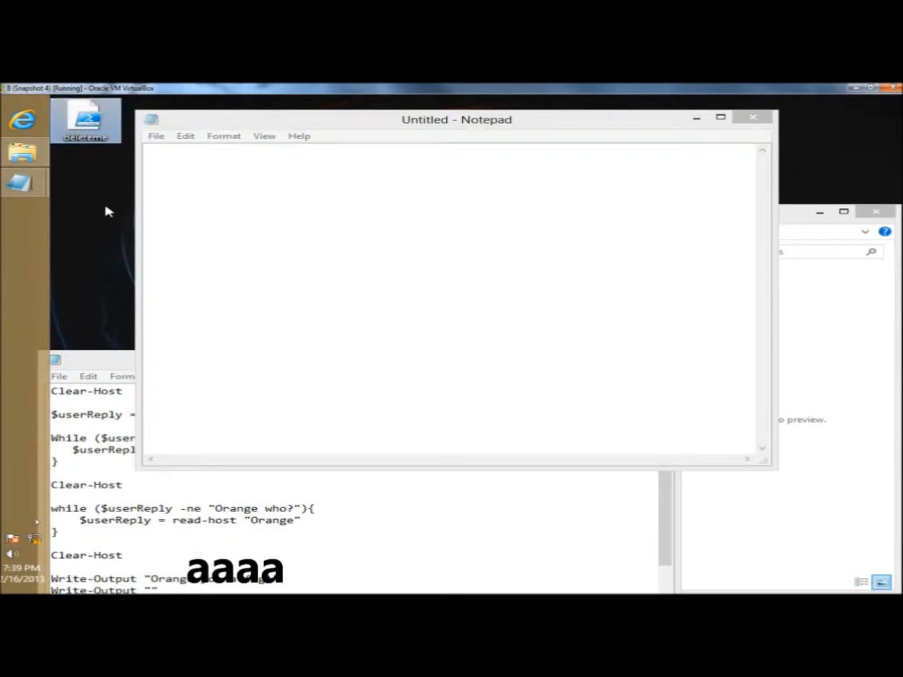
Confirm the desktop joke file's new name, deleteme
{"action": "key", "text": "f3"}
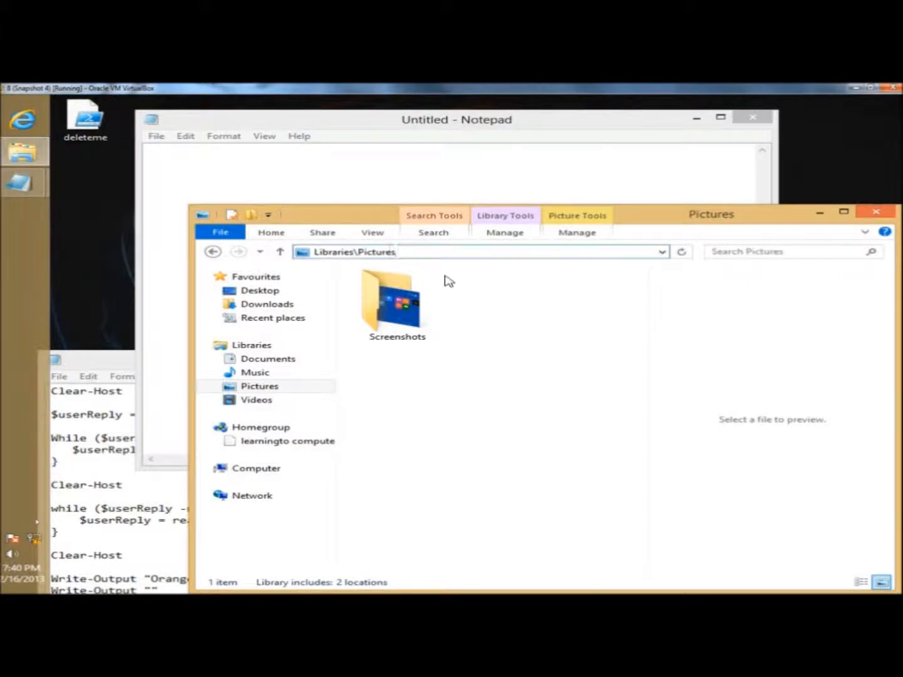
Show the Pictures library's recent-locations list, then focus the Screenshots folder
{"action": "key", "text": "F4"}
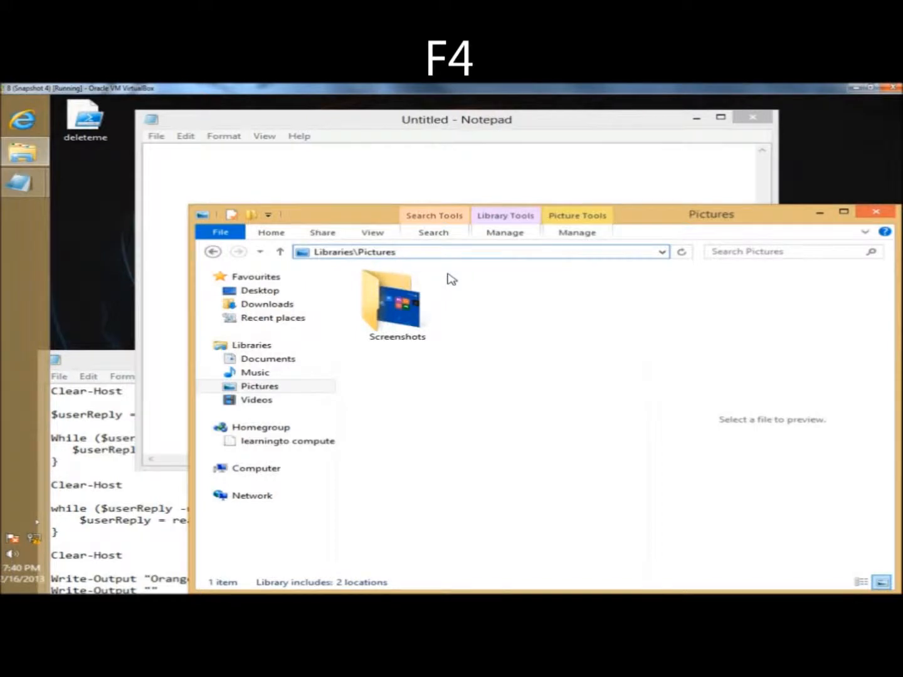
{"action": "key", "text": "F5"}
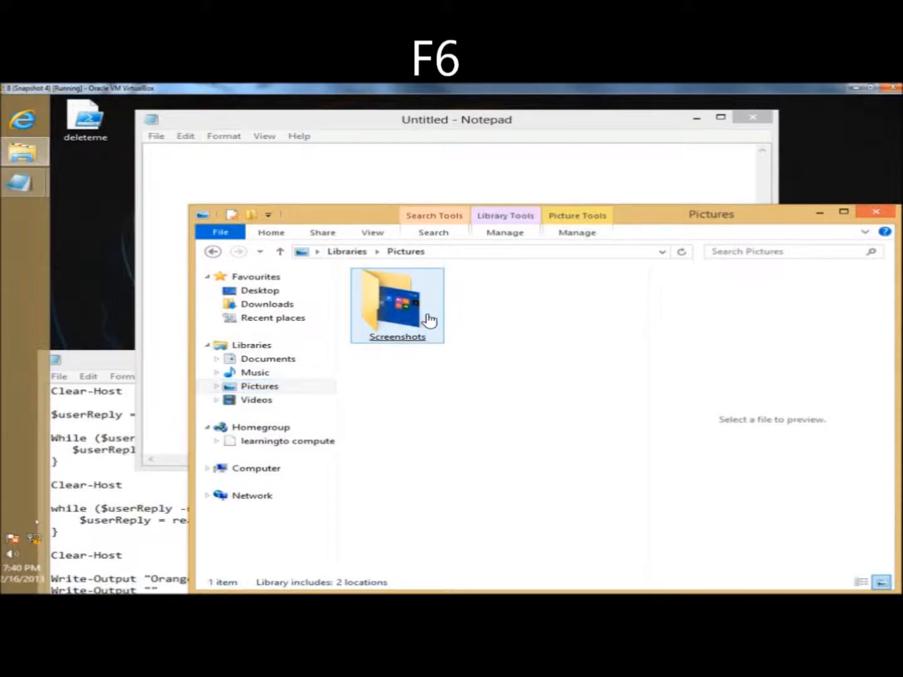
{"action": "key", "text": "F7"}
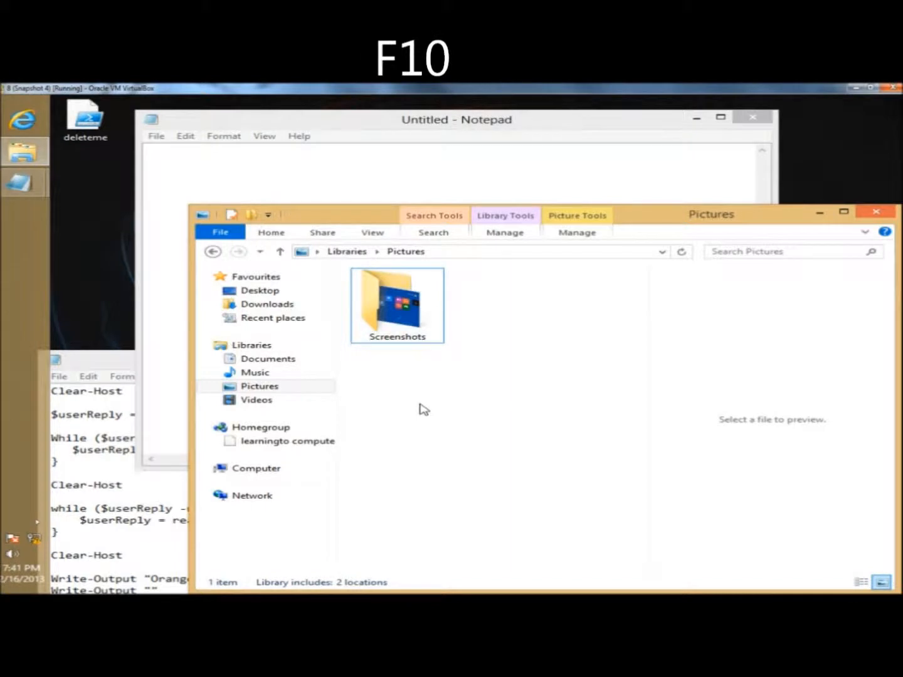
{"action": "key", "text": "F10"}
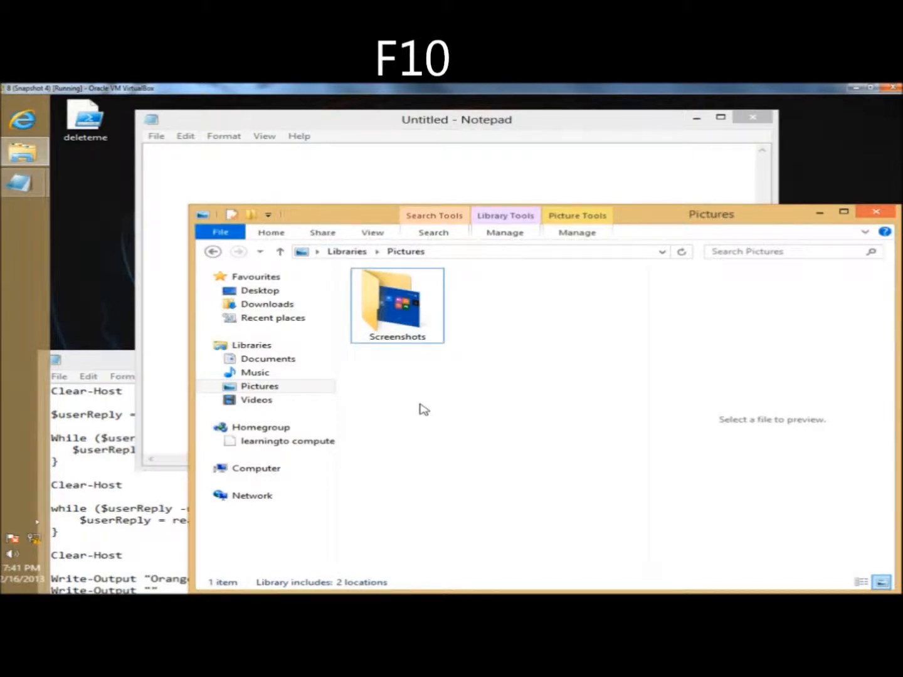
{"action": "key", "text": "F11"}
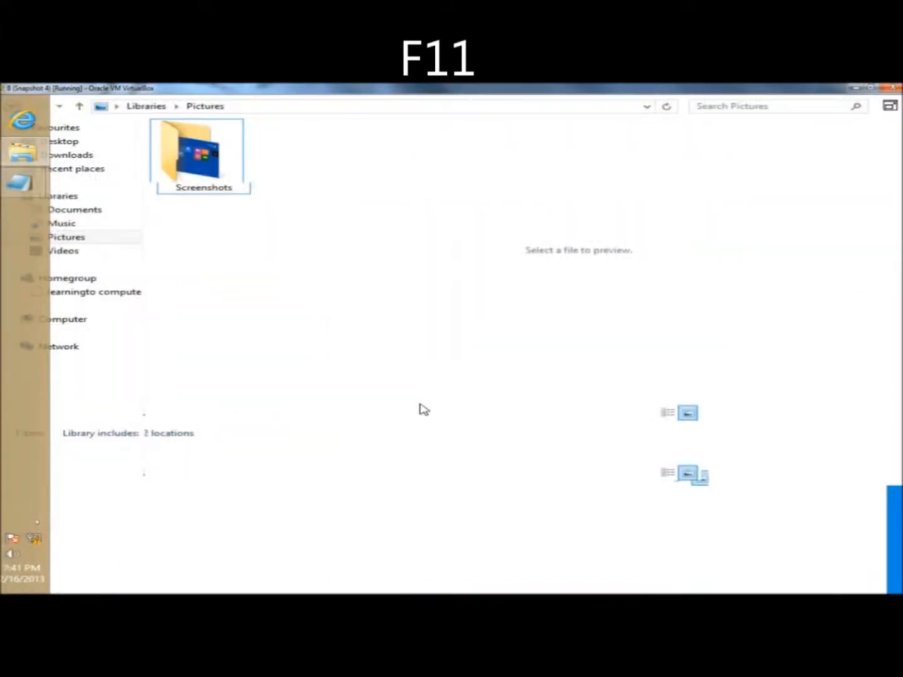
{"action": "key", "text": "F11"}
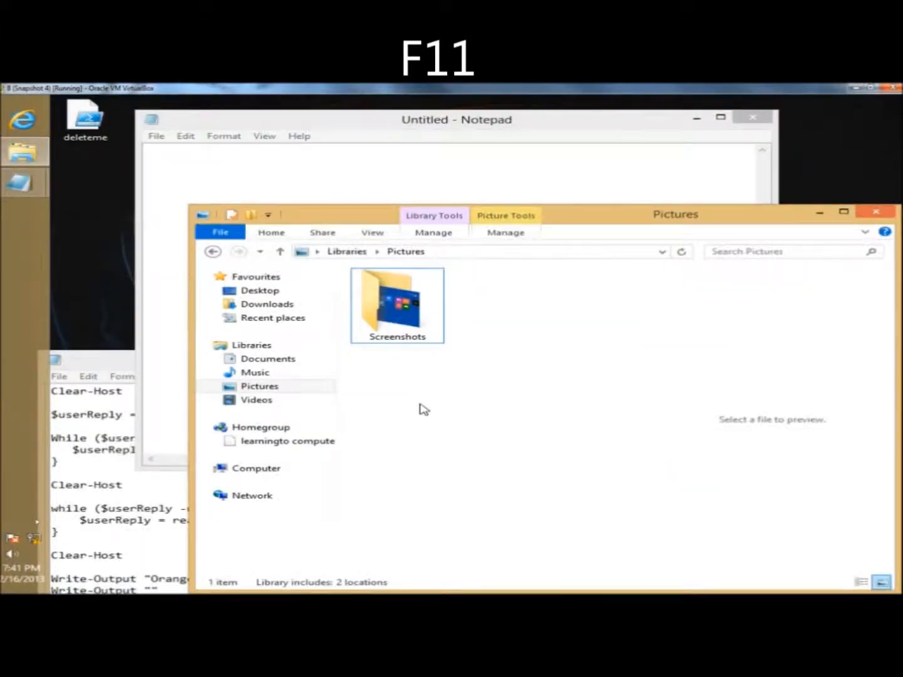
{"action": "key", "text": "Tab"}
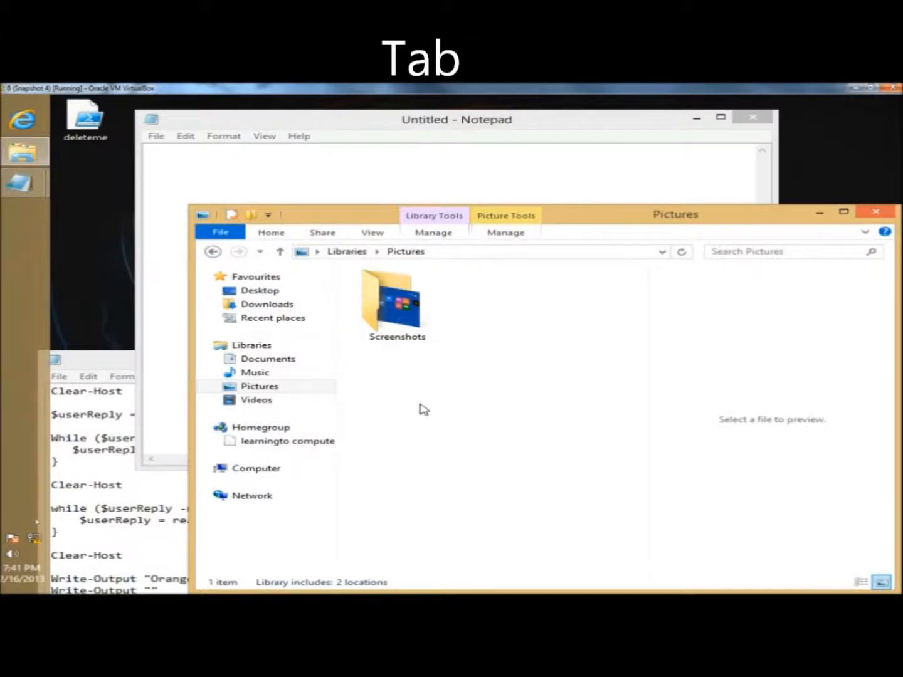
{"action": "key", "text": "Tab"}
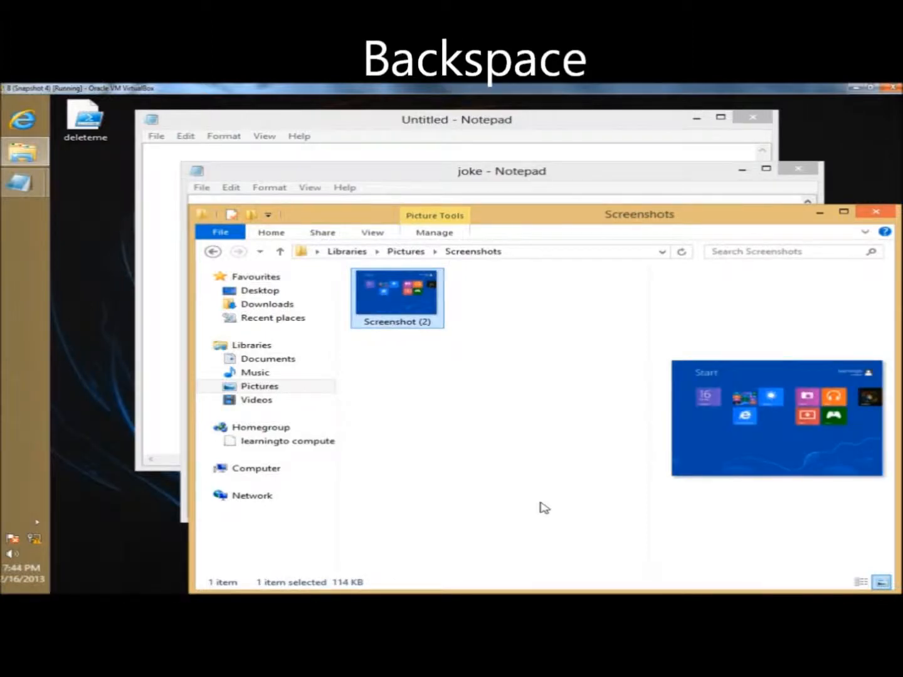
Go back from Pictures to Libraries and trigger the Sticky Keys prompt with Shift
{"action": "key", "text": "Backspace"}
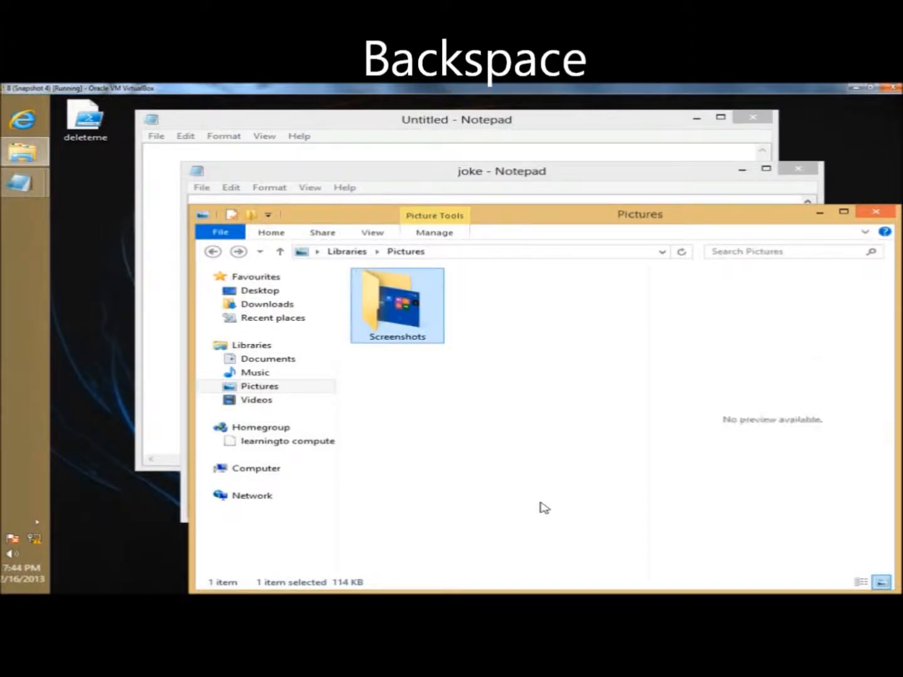
{"action": "key", "text": "Backspace"}
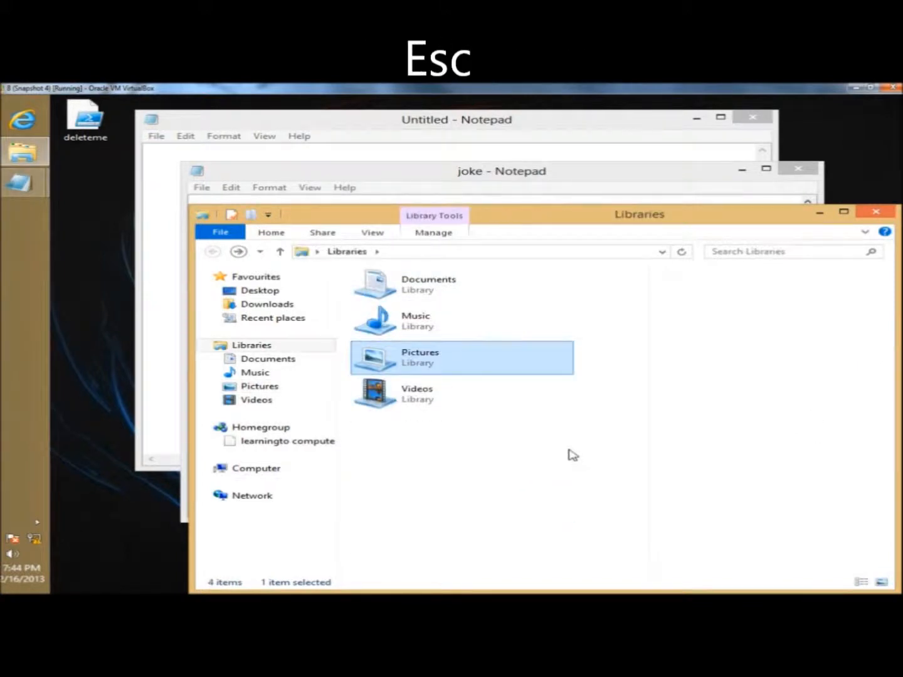
{"action": "key", "text": "shift"}
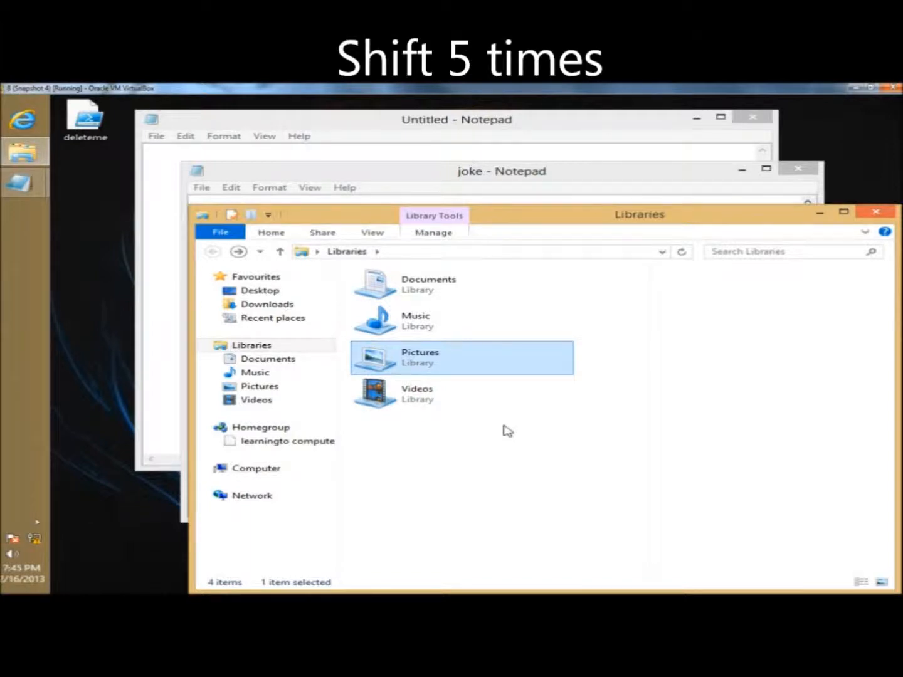
{"action": "key", "text": "shift"}
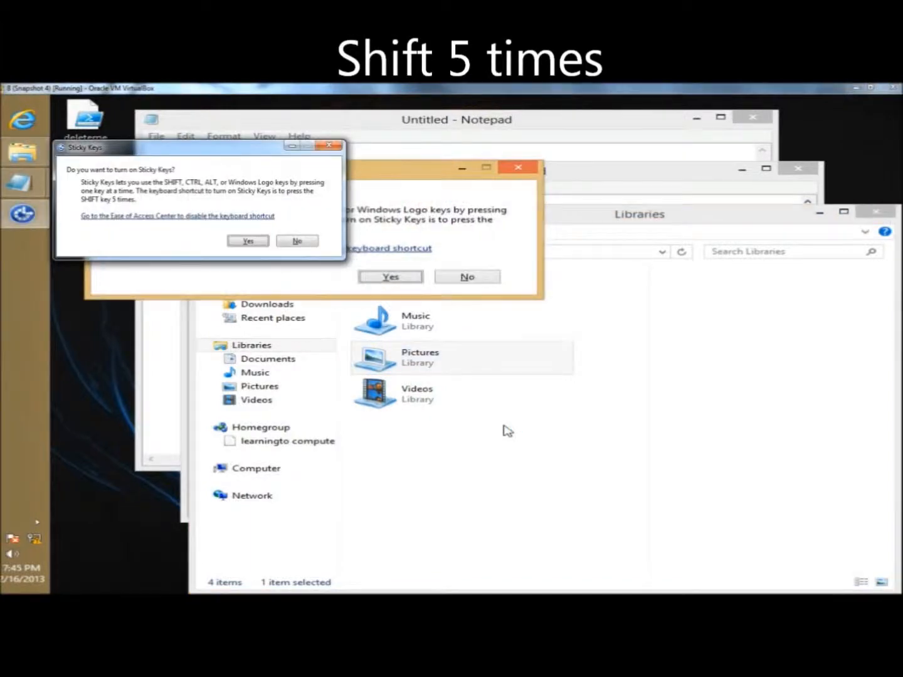